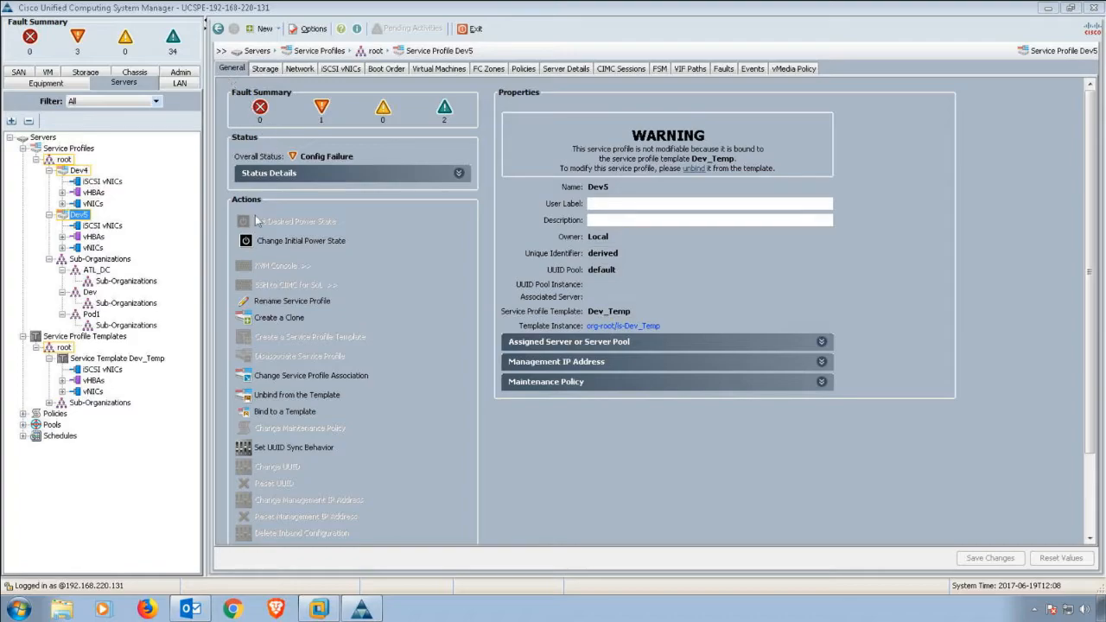
{"action": "mouse_move", "coordinate": [349, 284]}
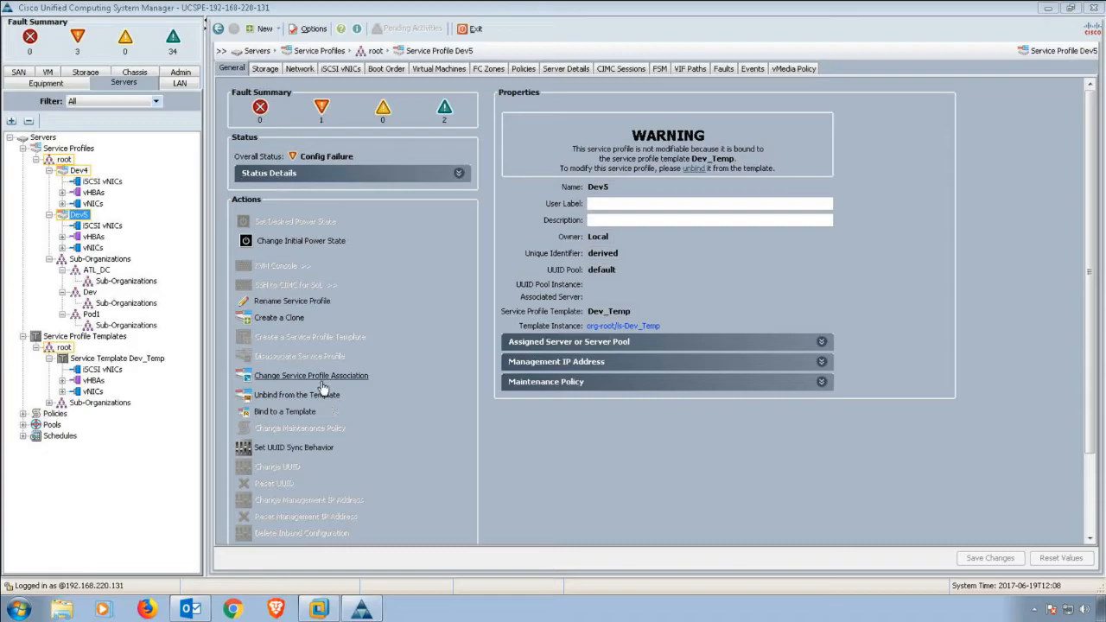
{"action": "mouse_move", "coordinate": [397, 411]}
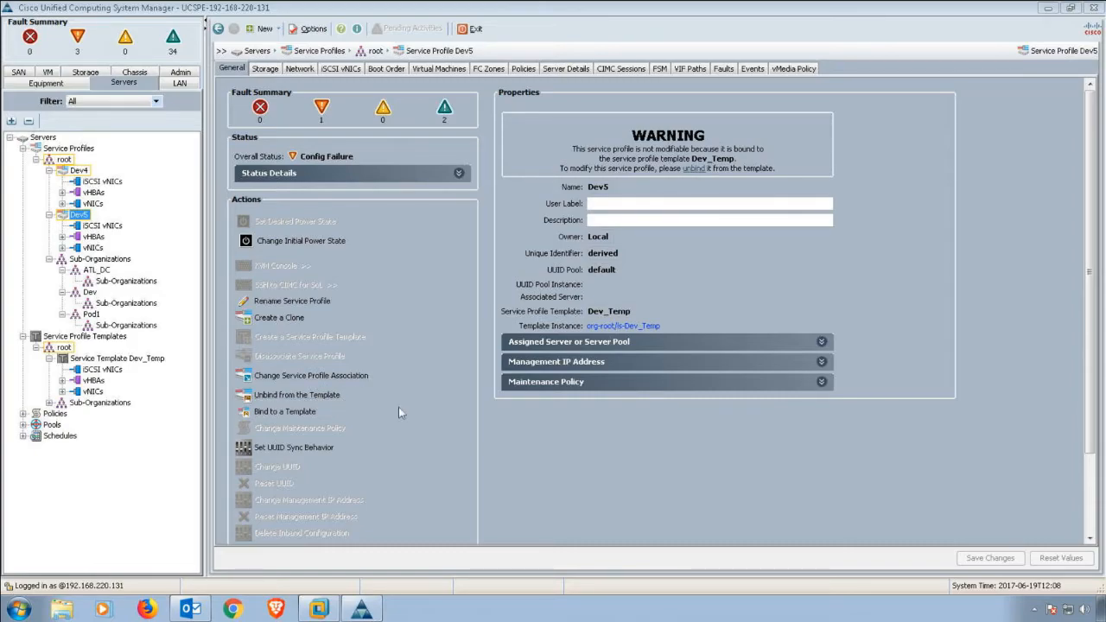
{"action": "mouse_move", "coordinate": [553, 302]}
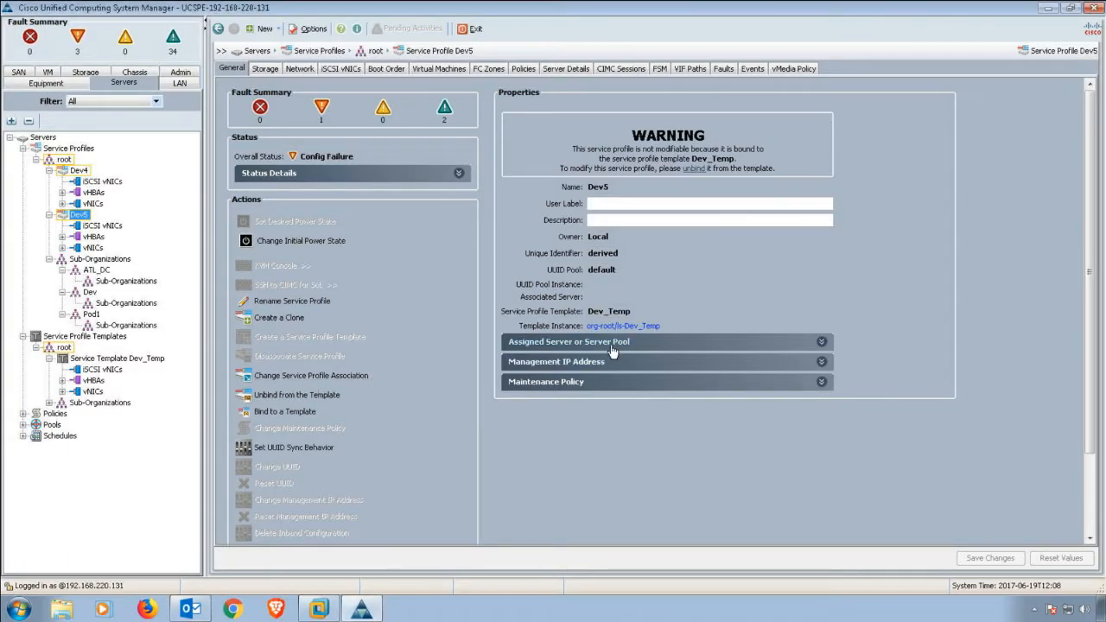
Expand Dev5's Assigned Server or Server Pool section, revealing no server assigned
{"action": "left_click", "coordinate": [666, 342]}
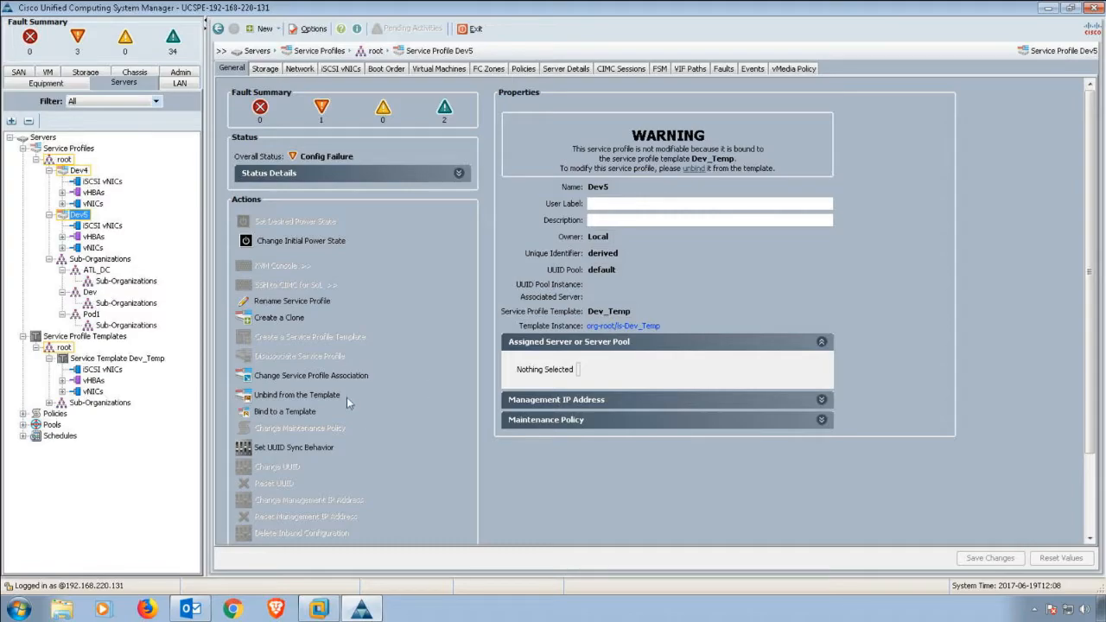
{"action": "mouse_move", "coordinate": [297, 394]}
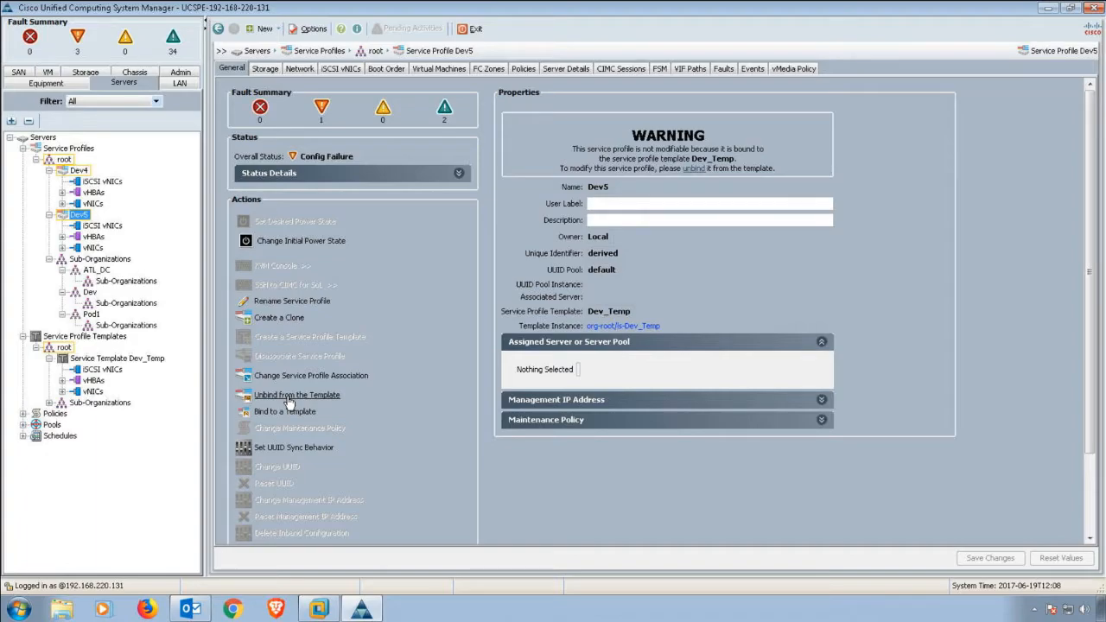
{"action": "left_click", "coordinate": [297, 394]}
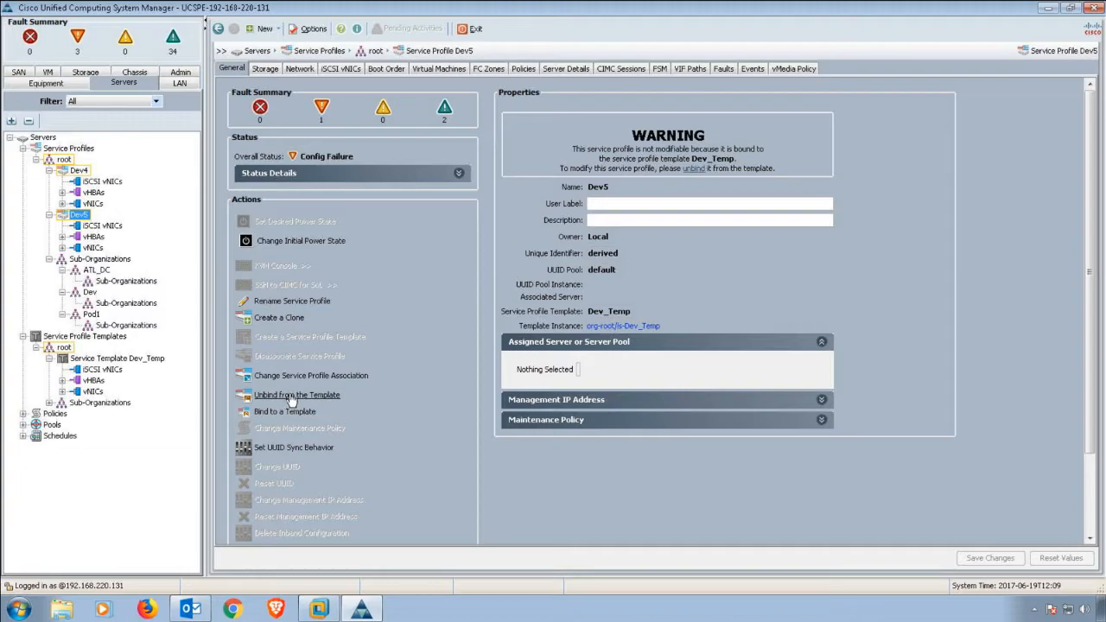
{"action": "mouse_move", "coordinate": [302, 394]}
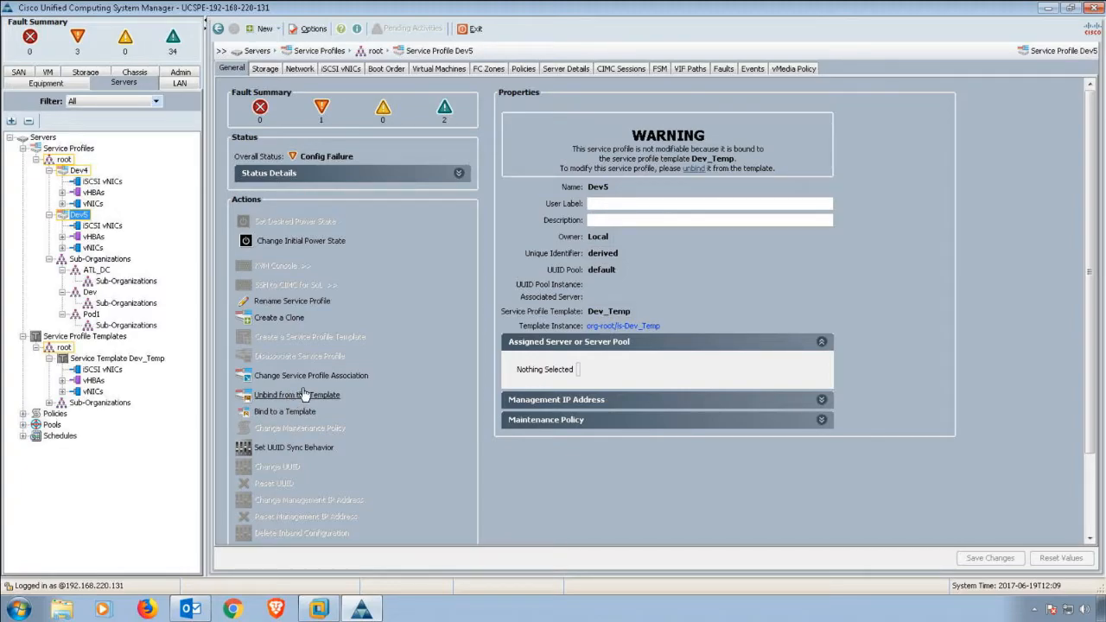
Start changing Dev5's association and choose Select existing Server as the assignment
{"action": "left_click", "coordinate": [311, 375]}
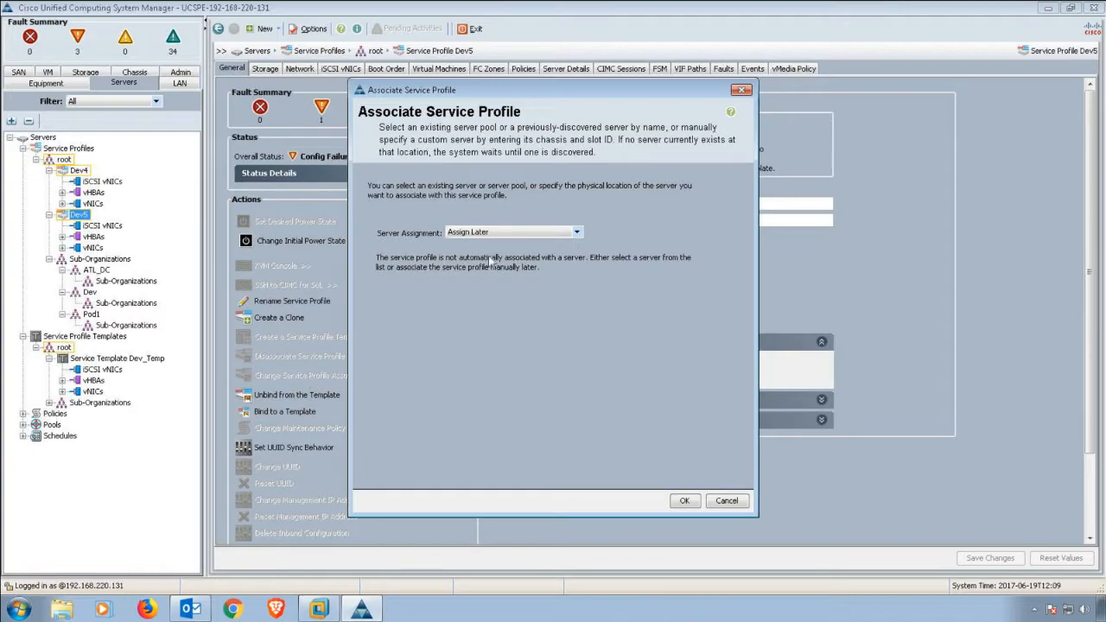
{"action": "left_click", "coordinate": [576, 232]}
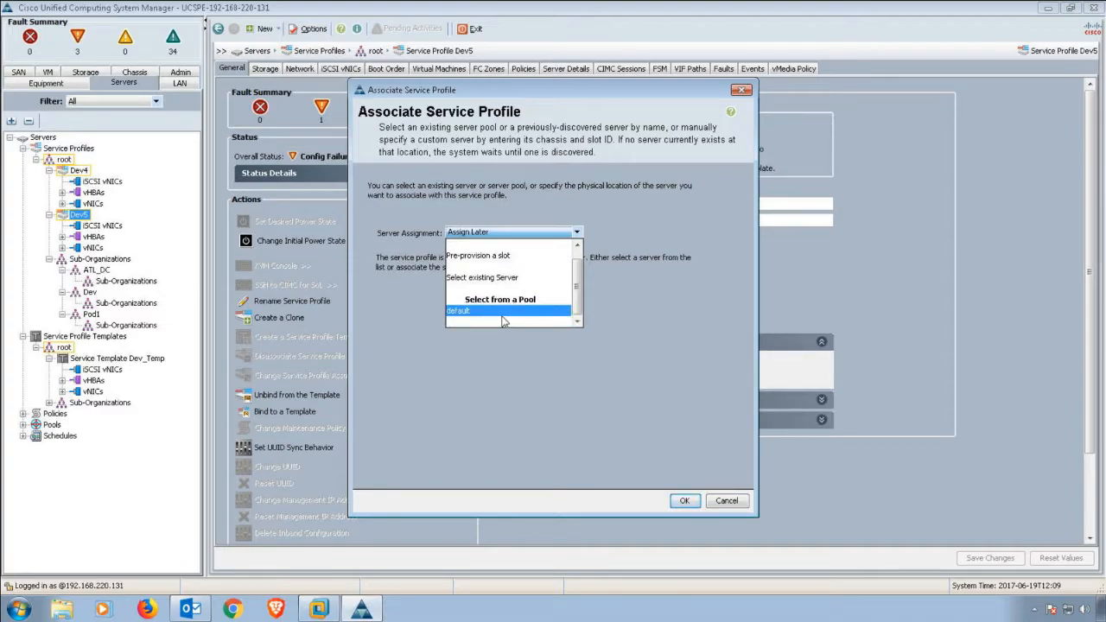
{"action": "mouse_move", "coordinate": [510, 256]}
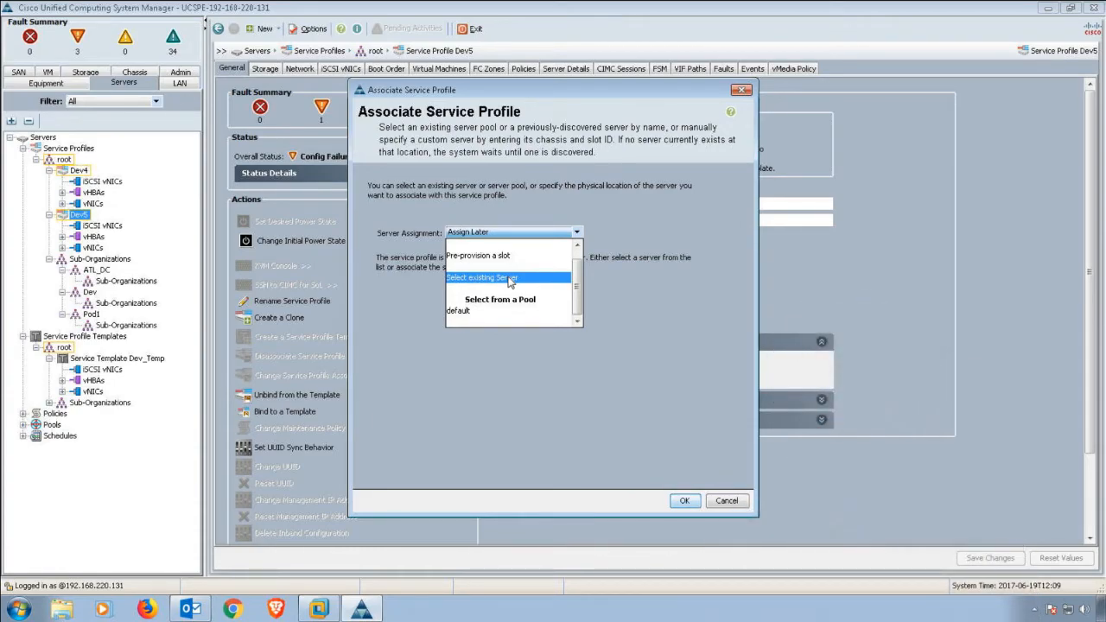
{"action": "left_click", "coordinate": [480, 277]}
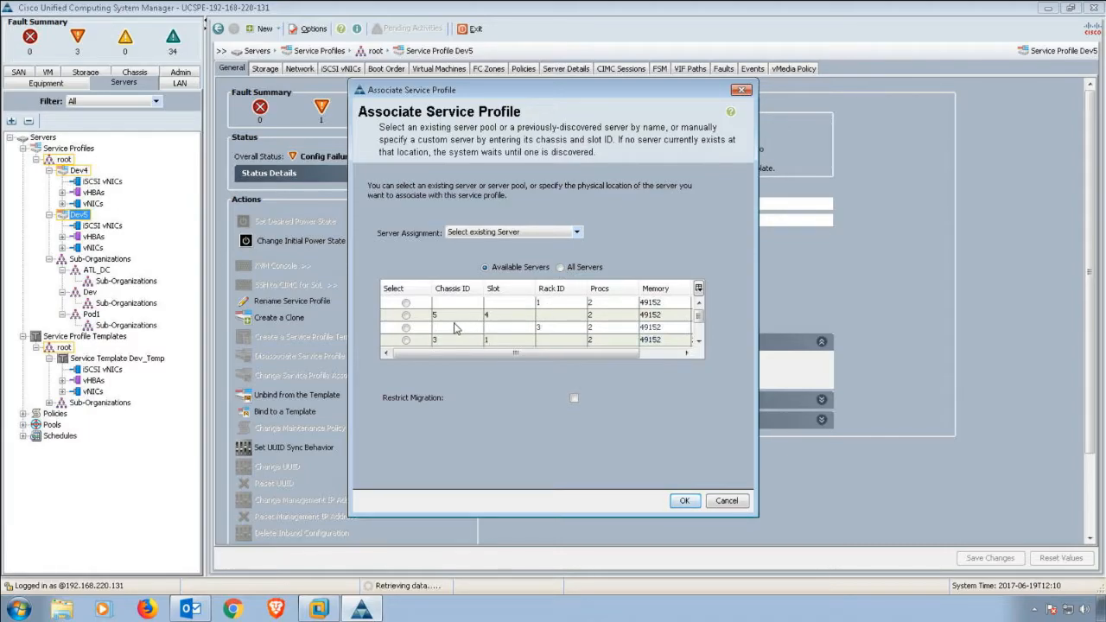
{"action": "mouse_move", "coordinate": [494, 305]}
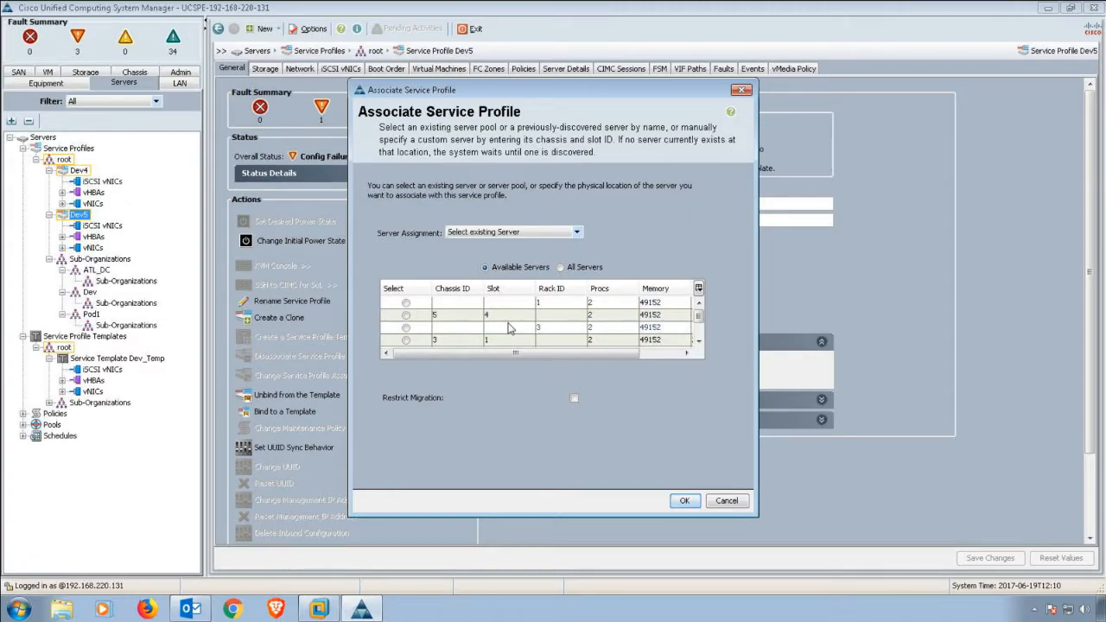
Associate Dev5 with the chassis 5 slot 4 server and accept the configuration warnings
{"action": "left_click", "coordinate": [406, 314]}
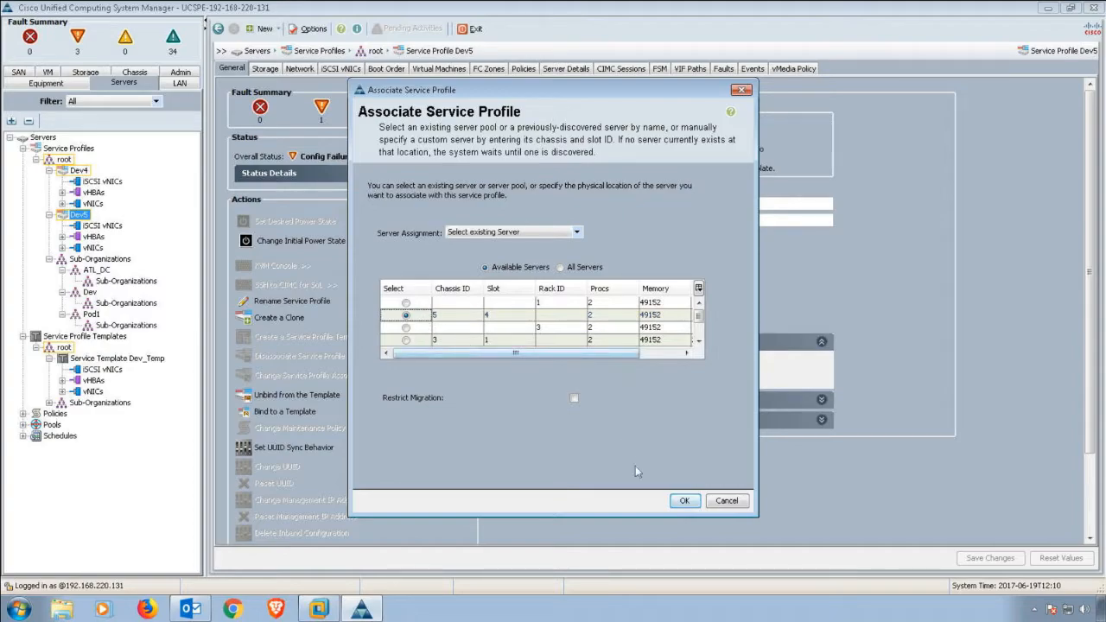
{"action": "left_click", "coordinate": [684, 501]}
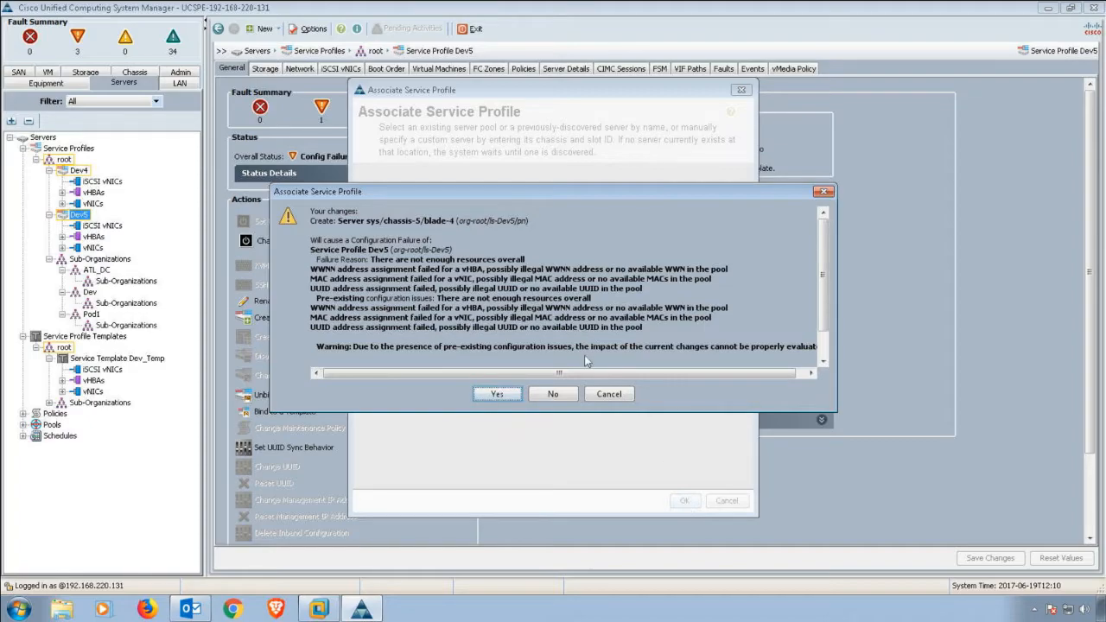
{"action": "left_click", "coordinate": [498, 394]}
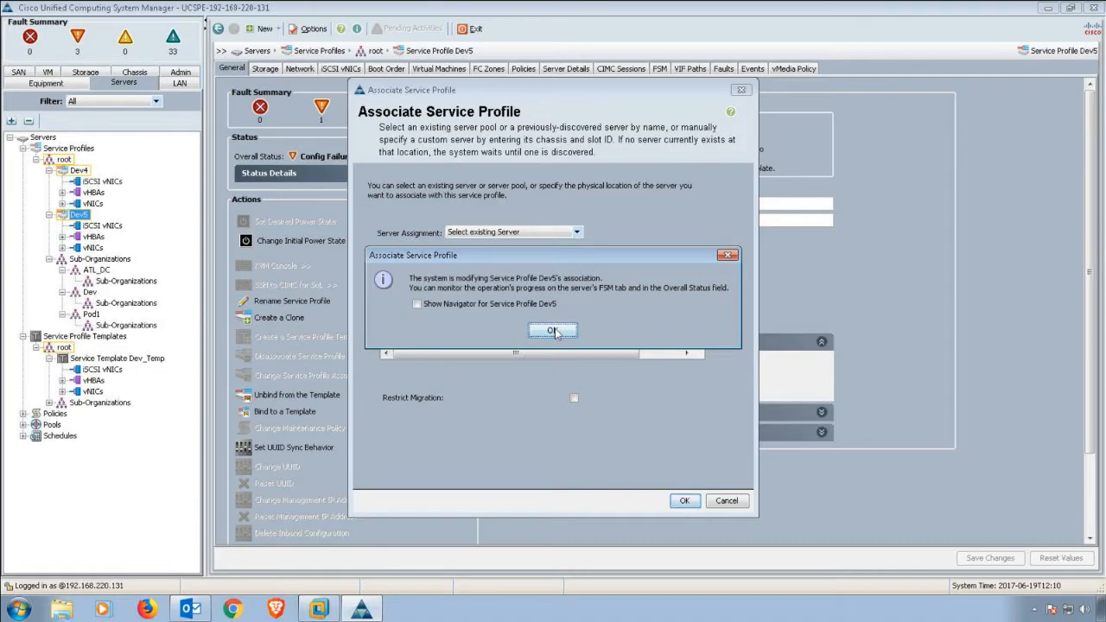
Dismiss the association notice and view Dev5's FSM Configure progress
{"action": "left_click", "coordinate": [553, 331]}
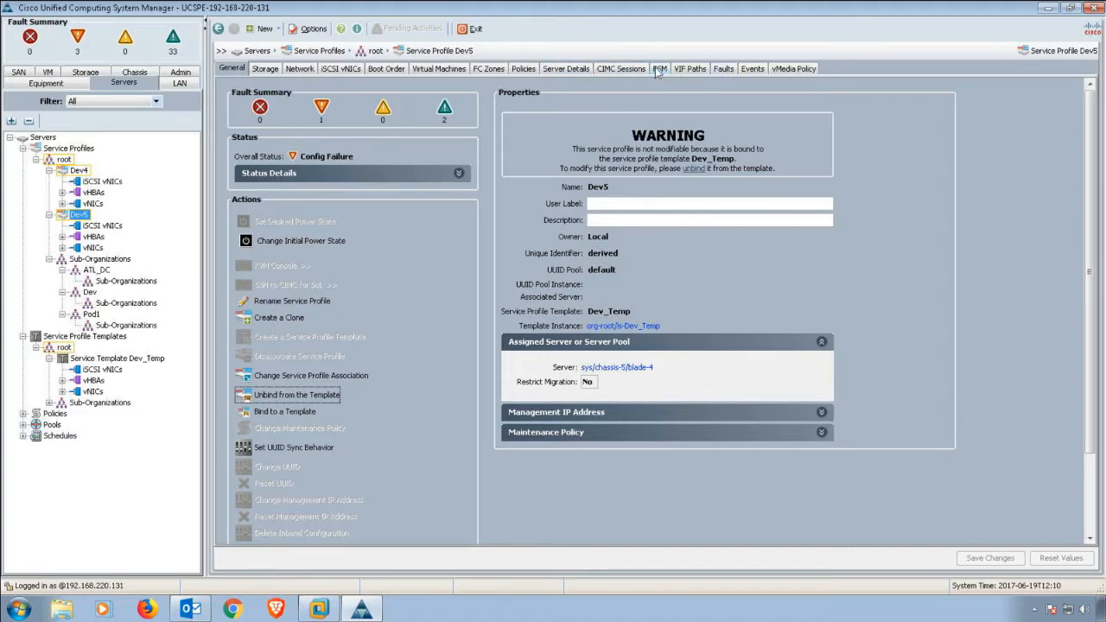
{"action": "left_click", "coordinate": [660, 70]}
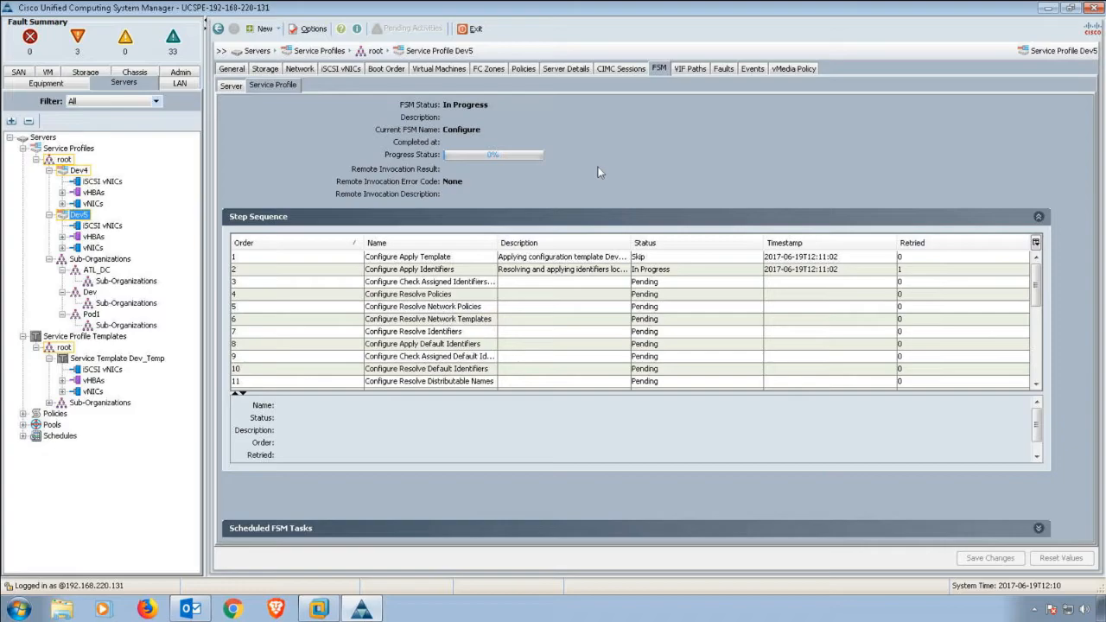
{"action": "mouse_move", "coordinate": [579, 164]}
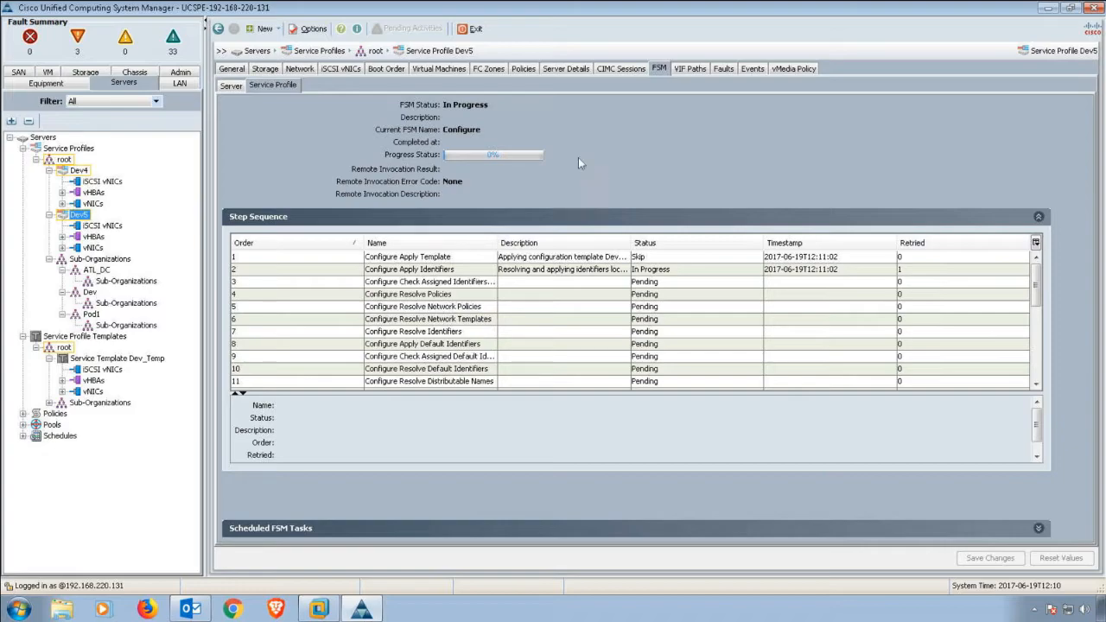